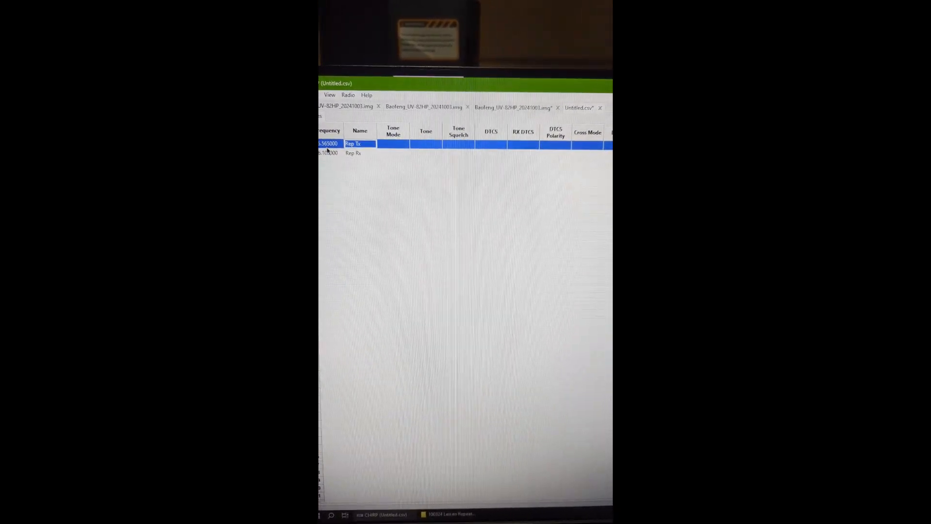
{"action": "left_click", "coordinate": [352, 153]}
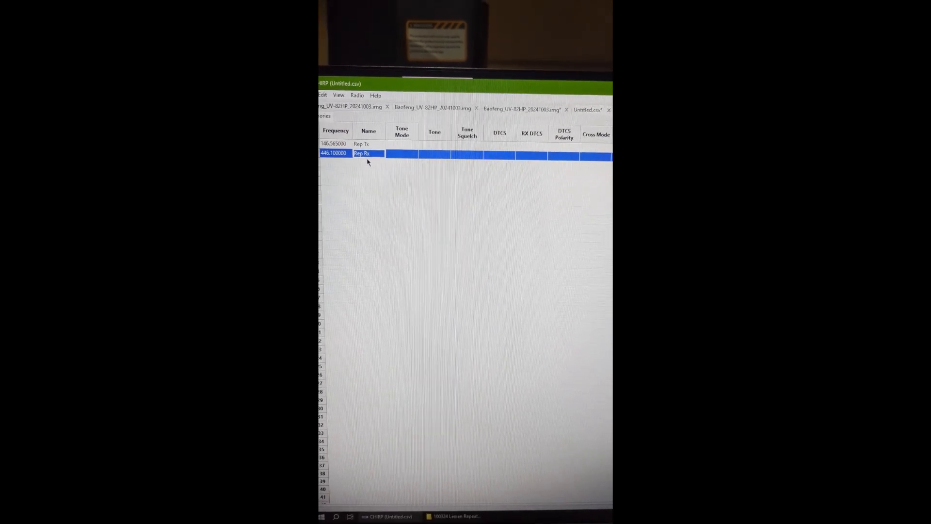